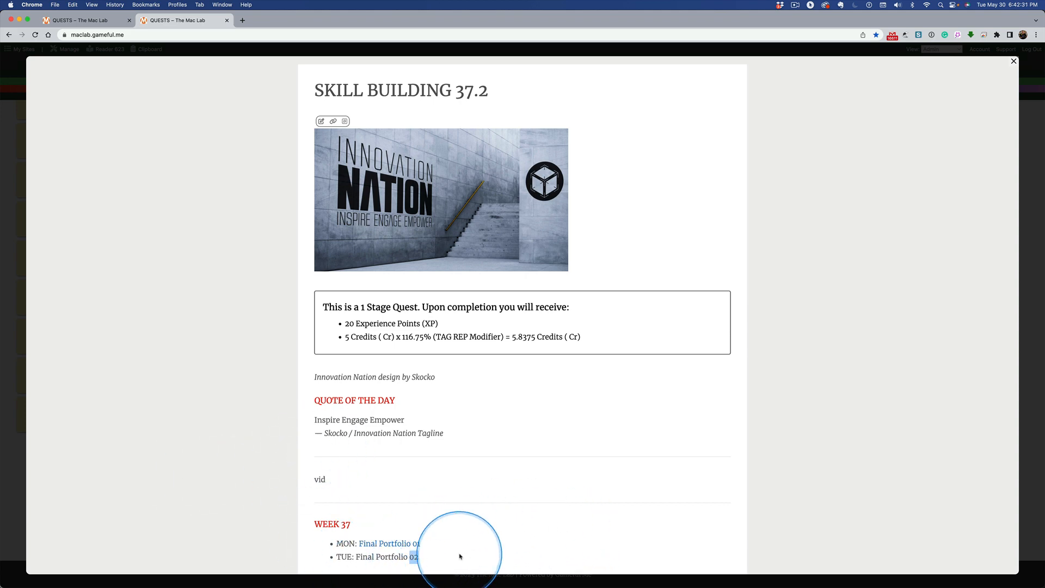
mouse_move(327, 180)
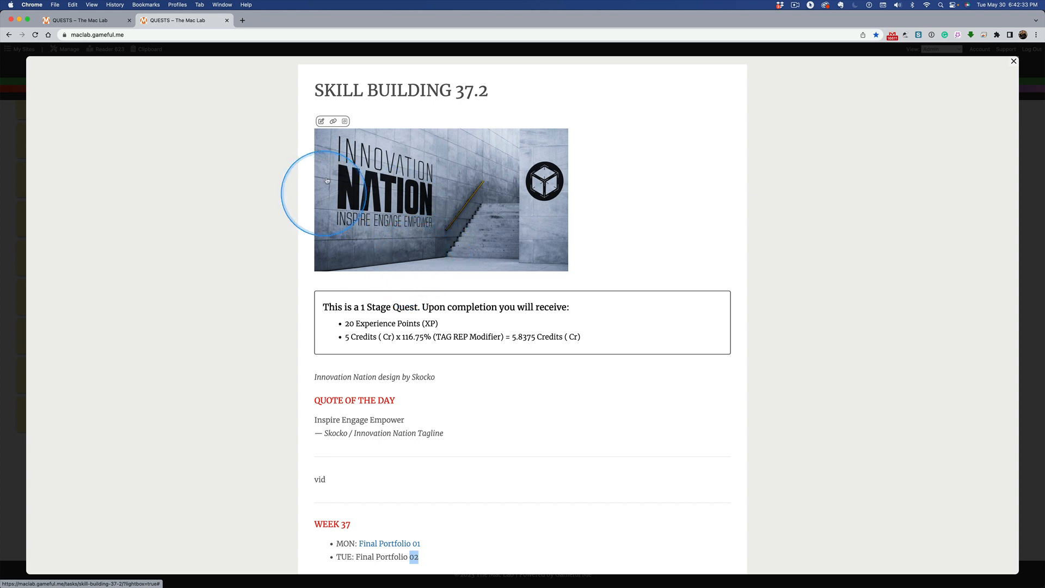
mouse_move(392, 188)
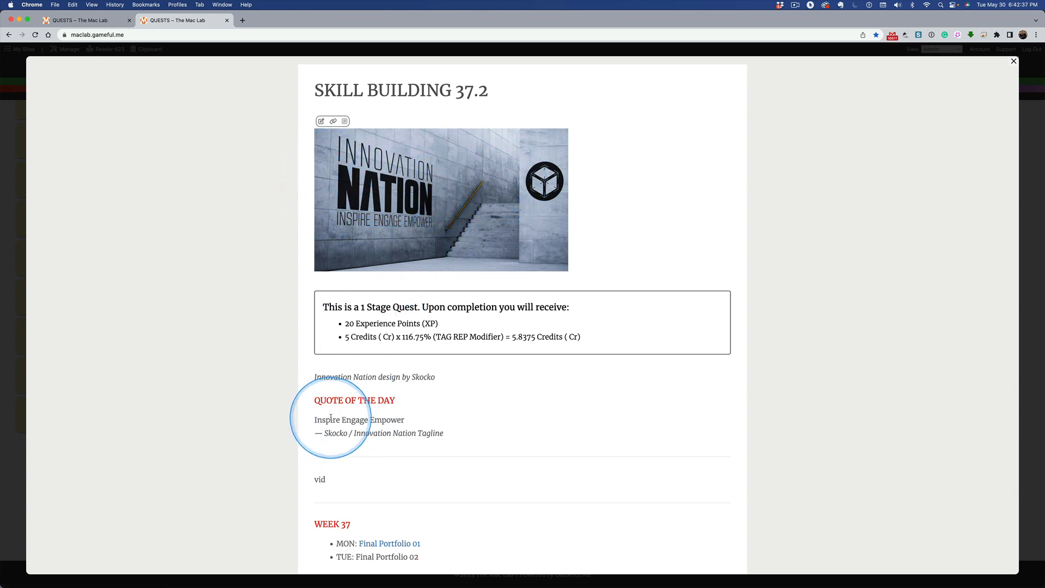
mouse_move(430, 434)
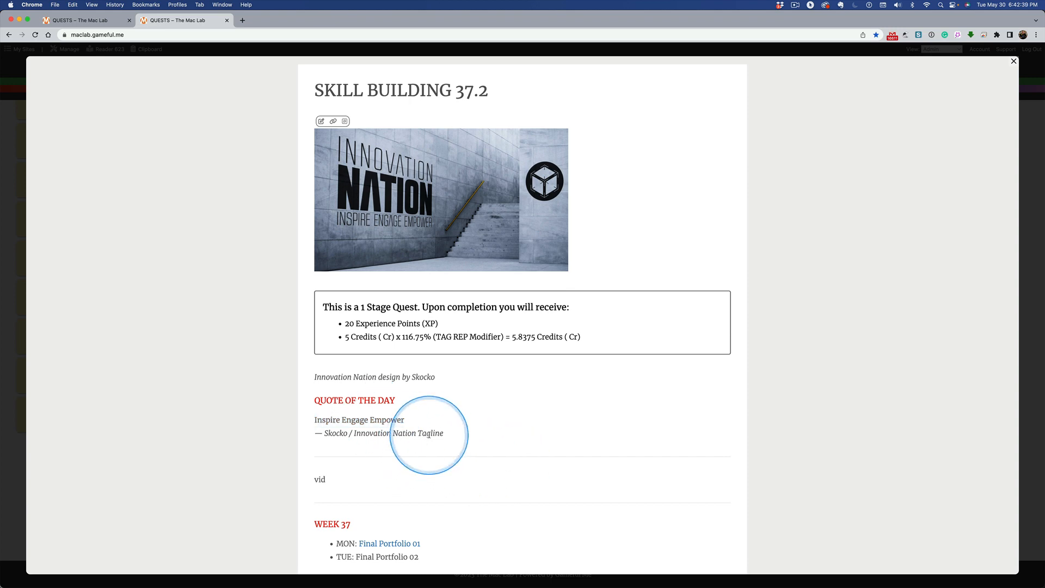
- Bring up the Weekly Journal v.37 draft, enlarge the Innovation Nation logo collage, then close it
double_click(430, 434)
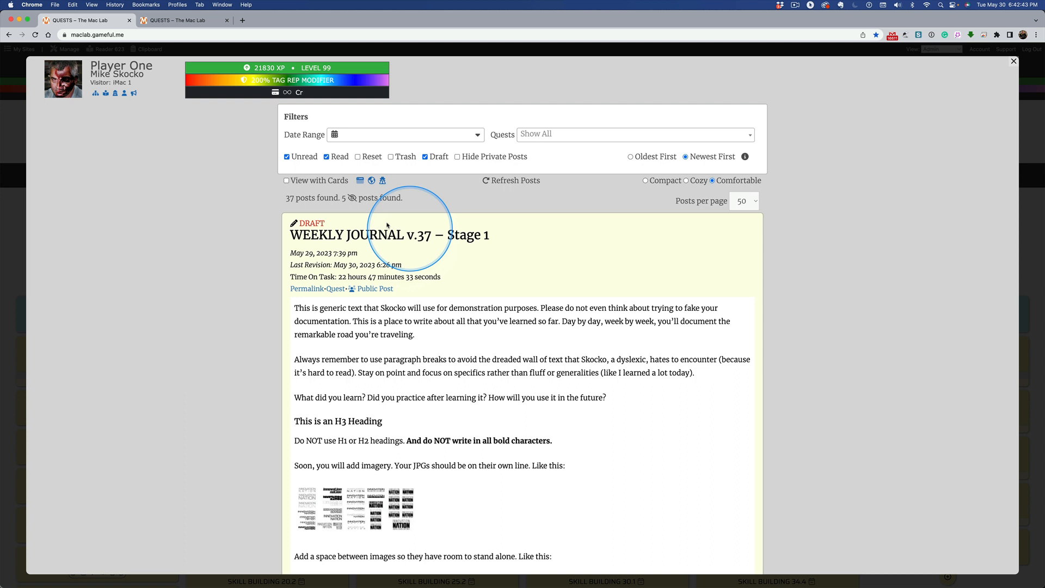
mouse_move(471, 248)
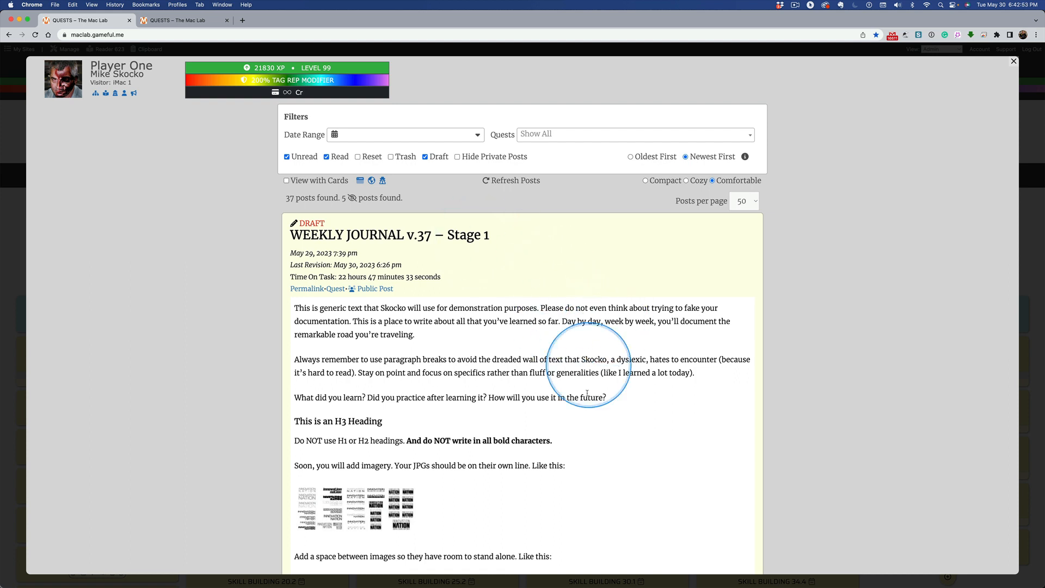
scroll("down", 3)
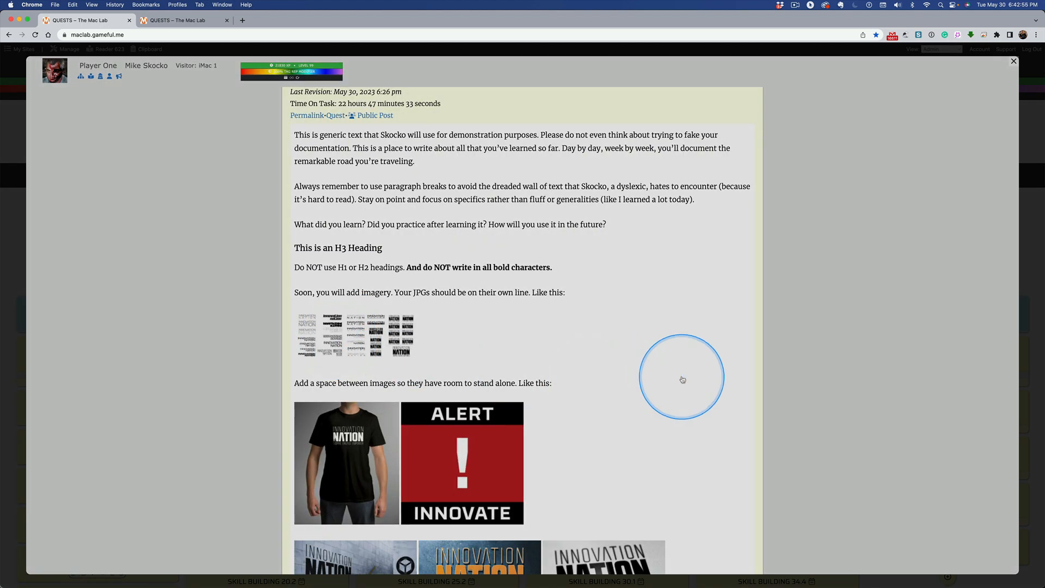
left_click(358, 337)
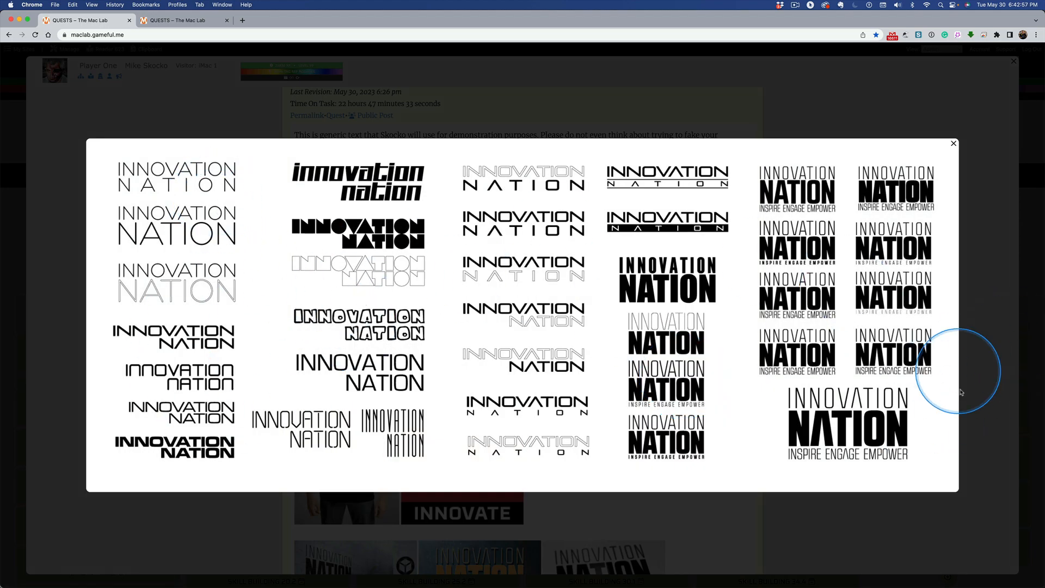
left_click(954, 144)
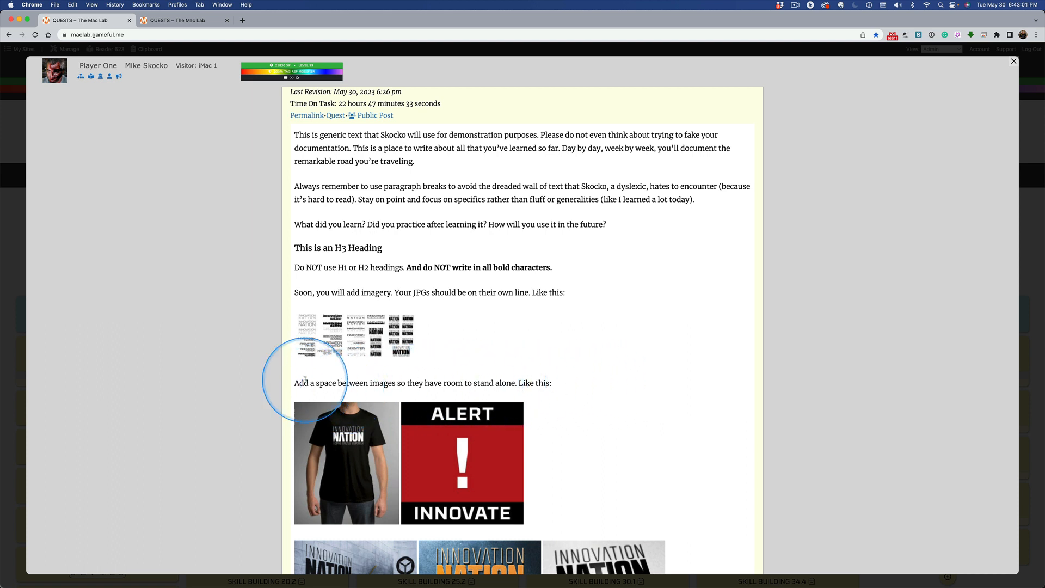
mouse_move(537, 396)
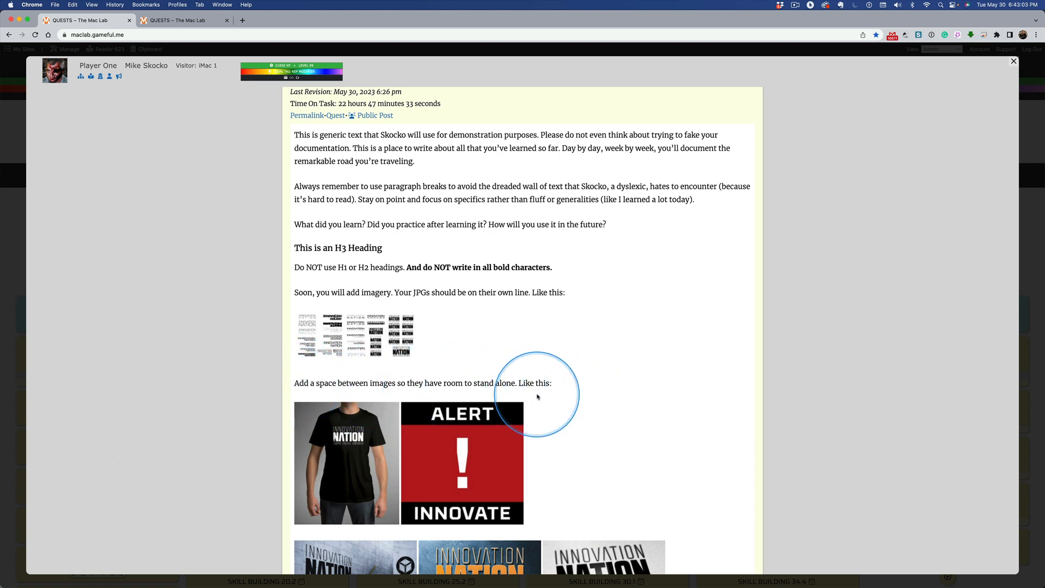
mouse_move(399, 380)
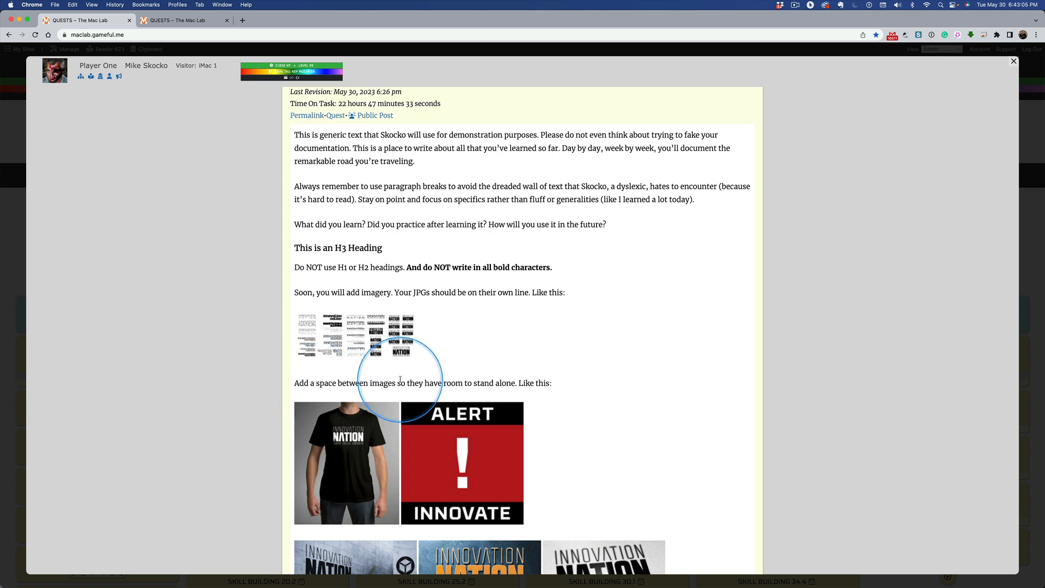
mouse_move(434, 425)
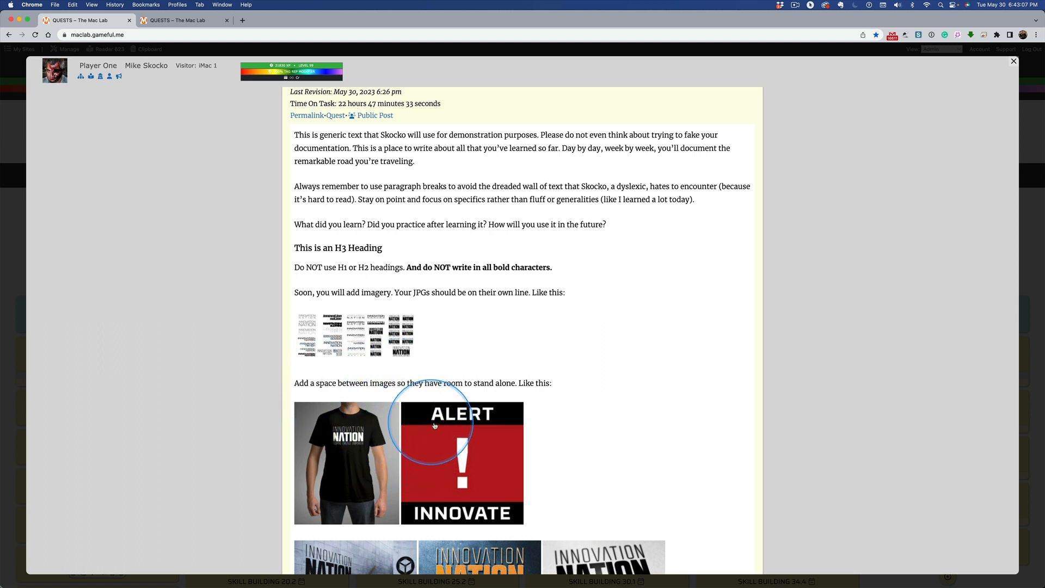
mouse_move(400, 425)
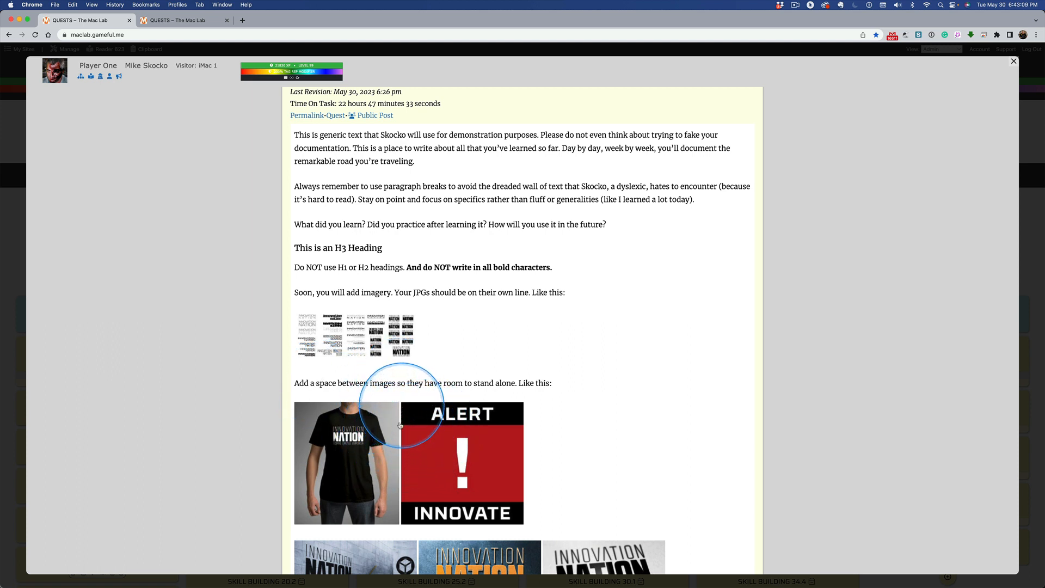
mouse_move(411, 451)
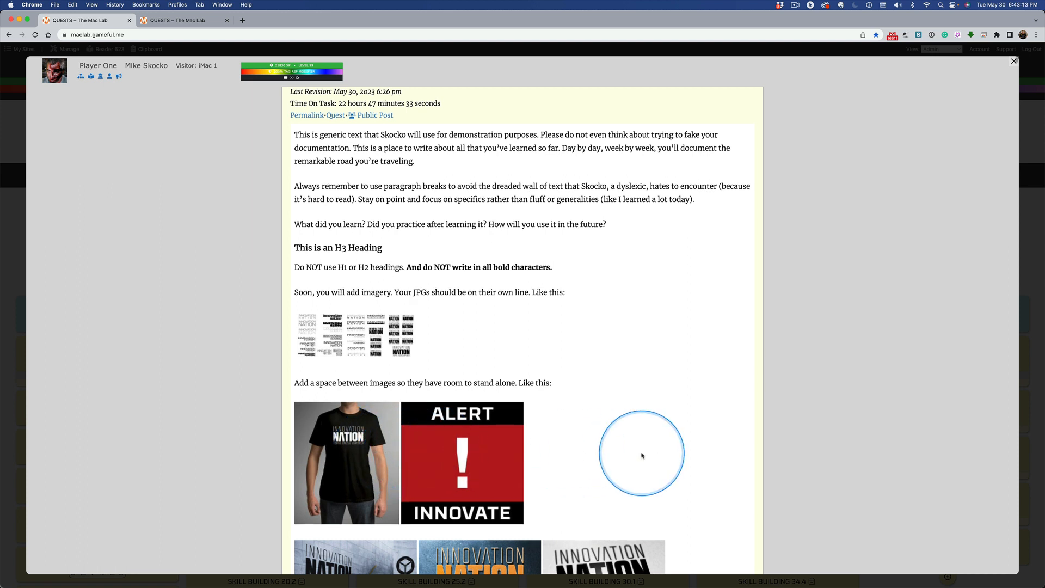
scroll("down", 3)
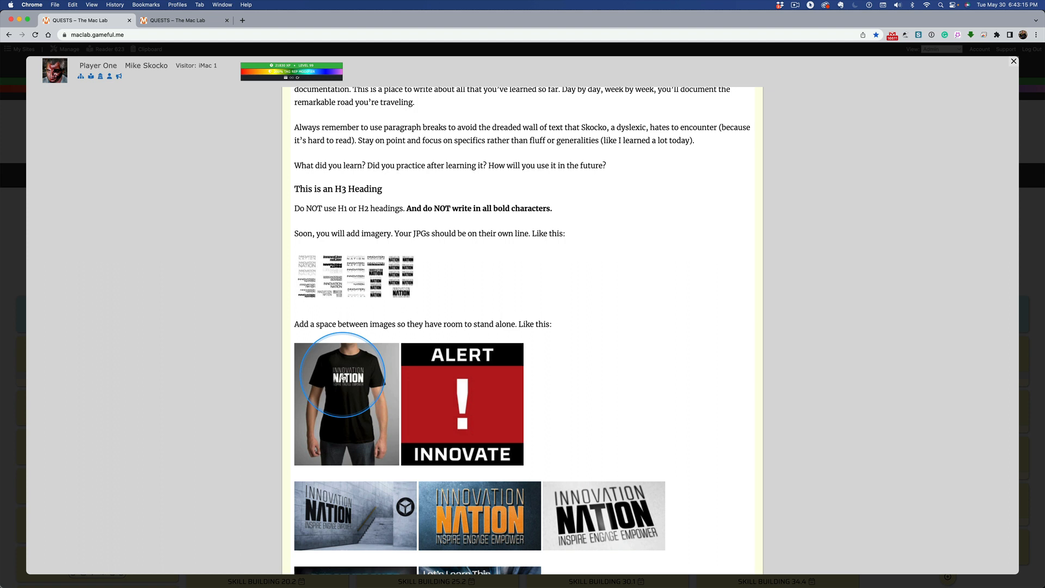
mouse_move(518, 536)
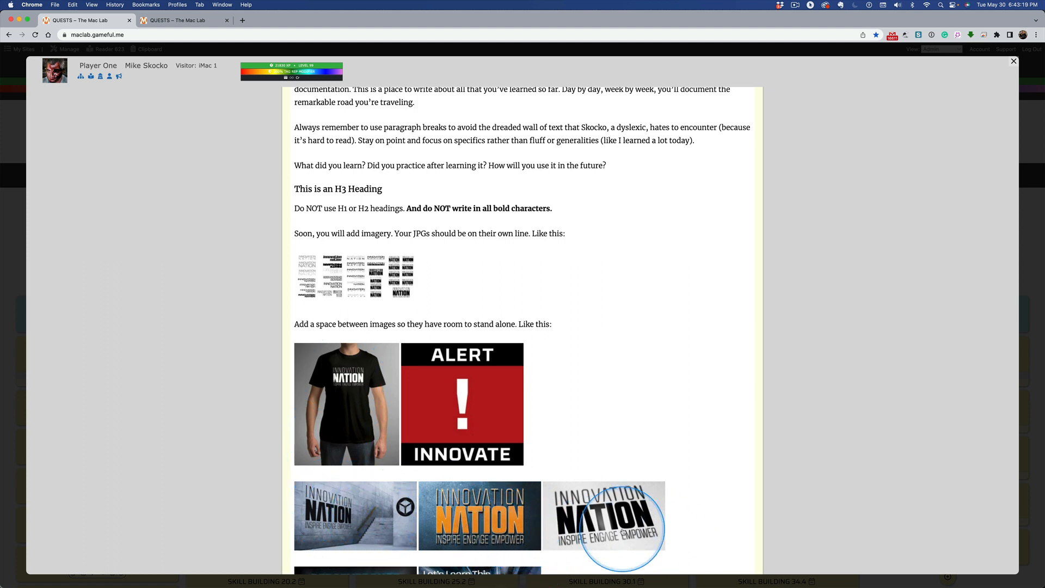
mouse_move(603, 527)
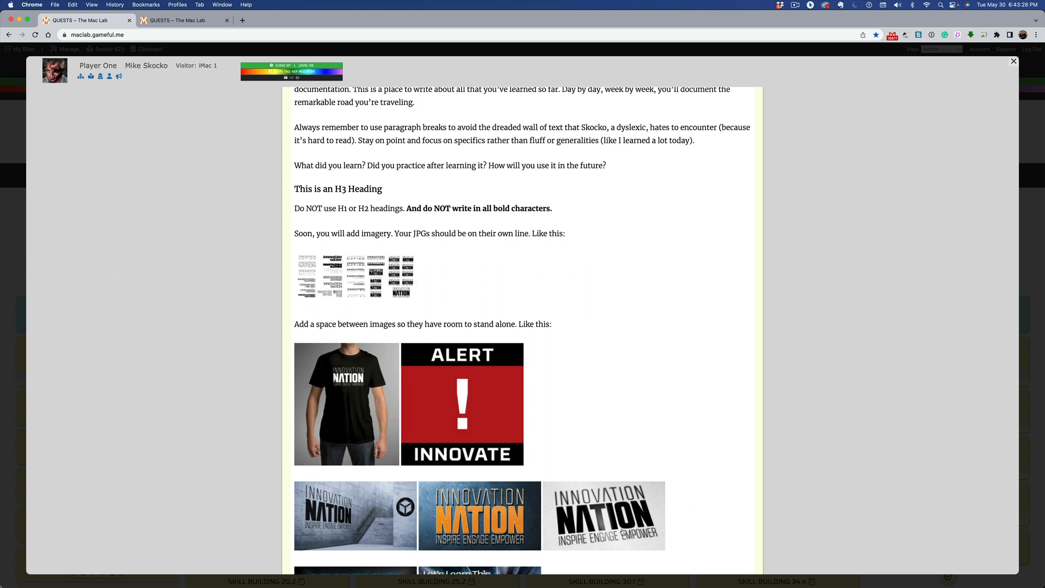
mouse_move(777, 524)
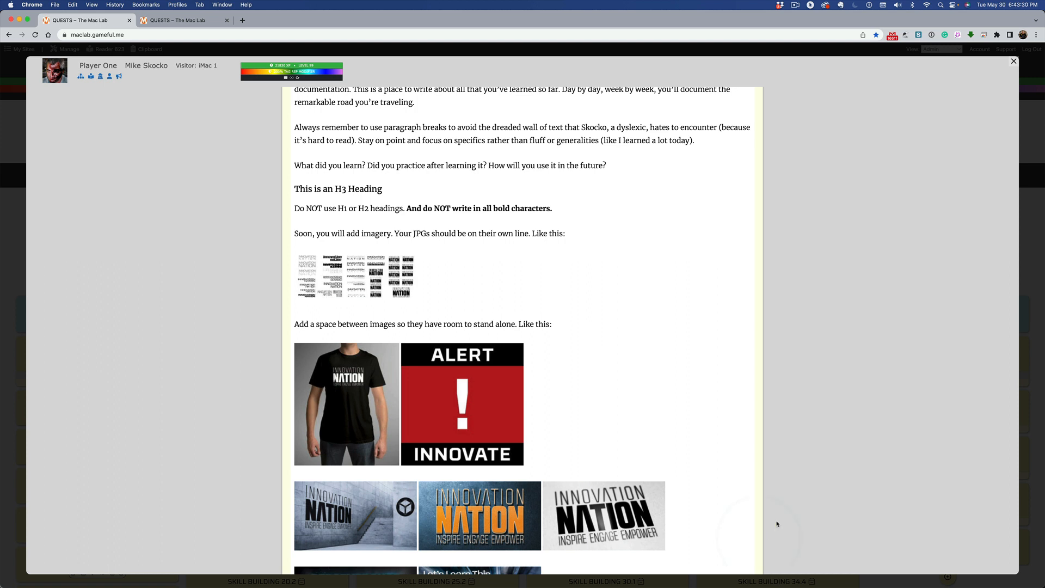
- Scroll past the Zig Ziglar quote down to the Creativity and Neurodivergent image rows
scroll("down", 3)
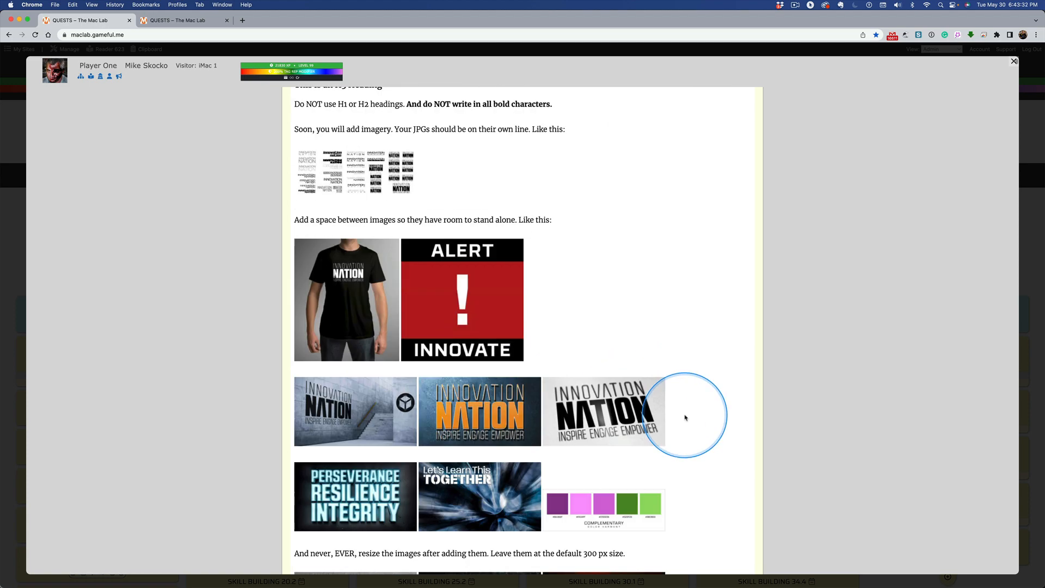
scroll("down", 3)
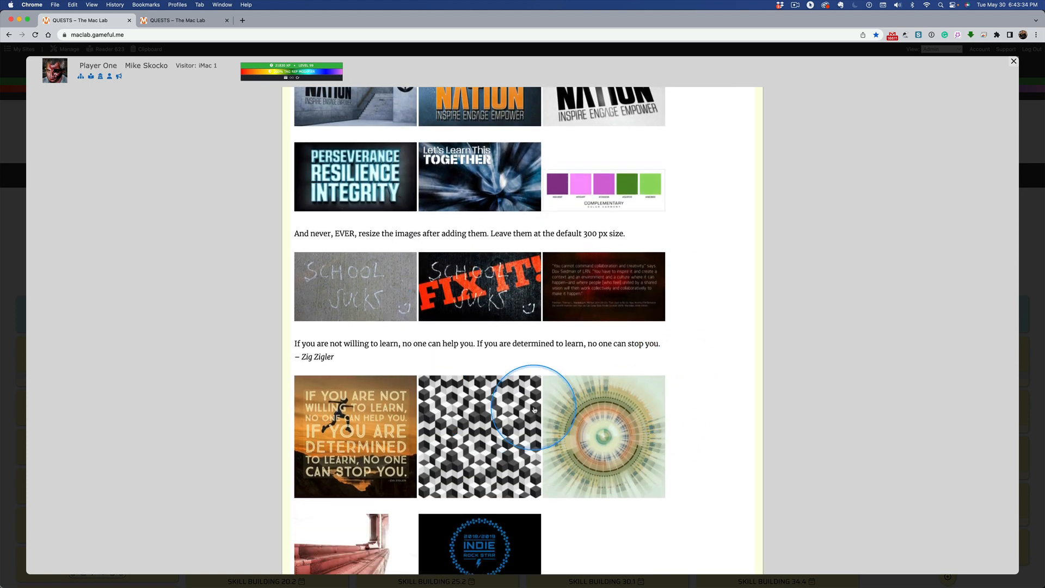
scroll("down", 3)
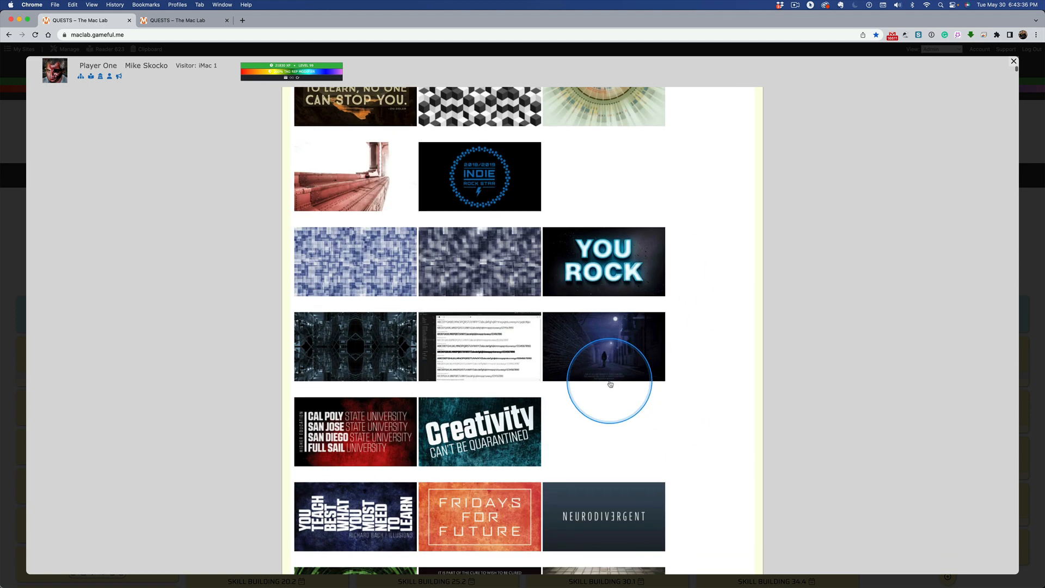
scroll("down", 3)
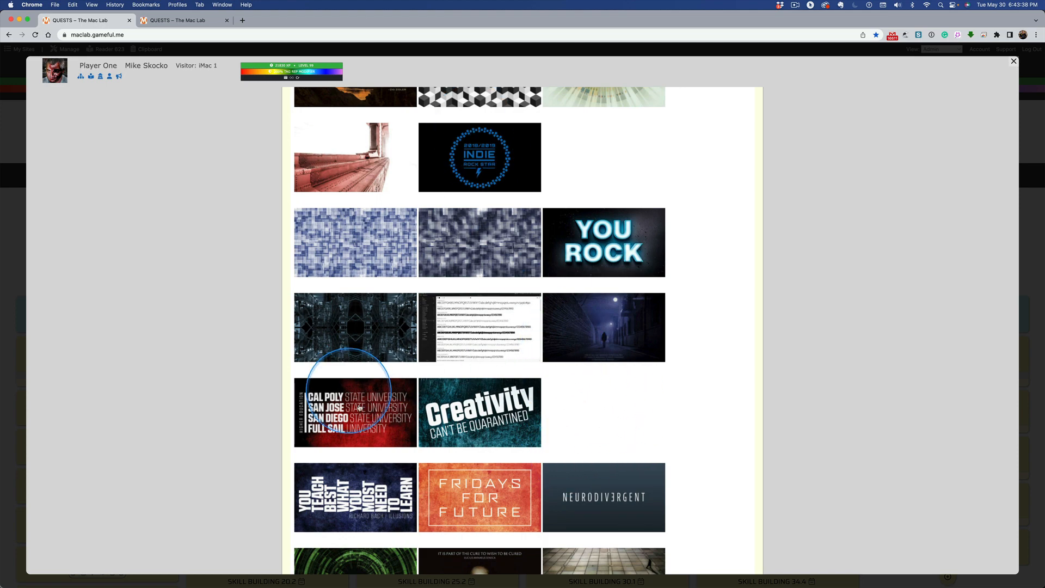